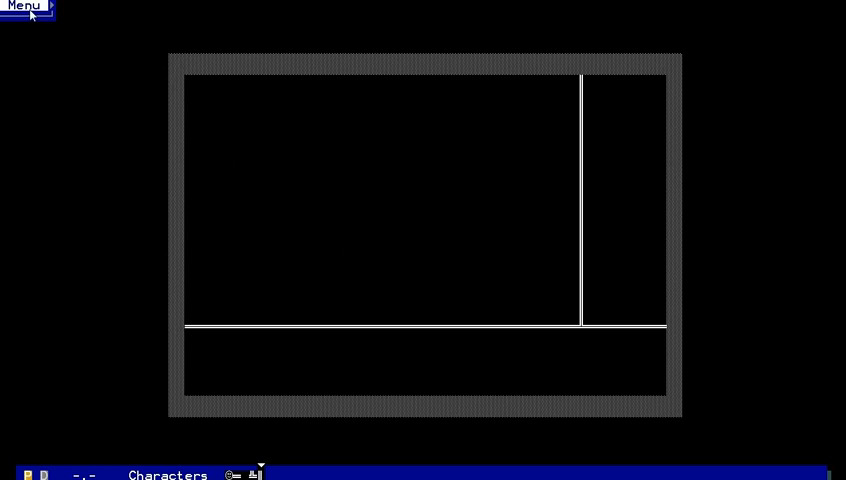
Step: Switch to the Animations editor from the Menu's Editors list
left_click(24, 7)
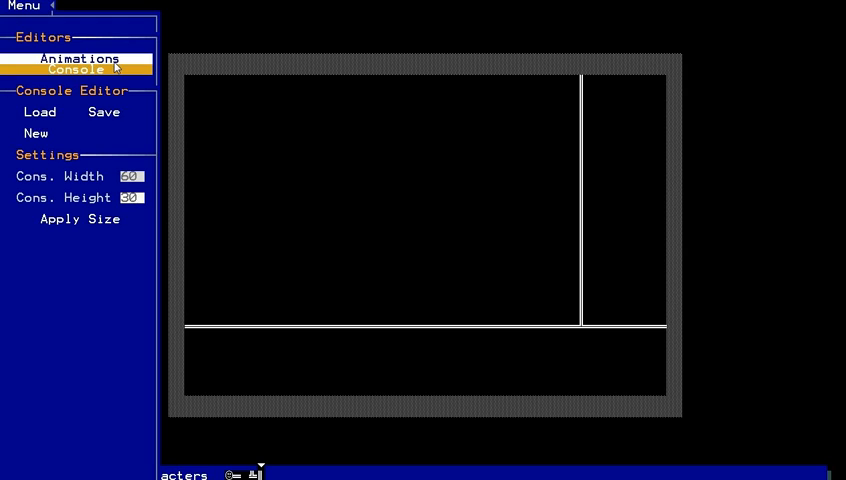
left_click(79, 58)
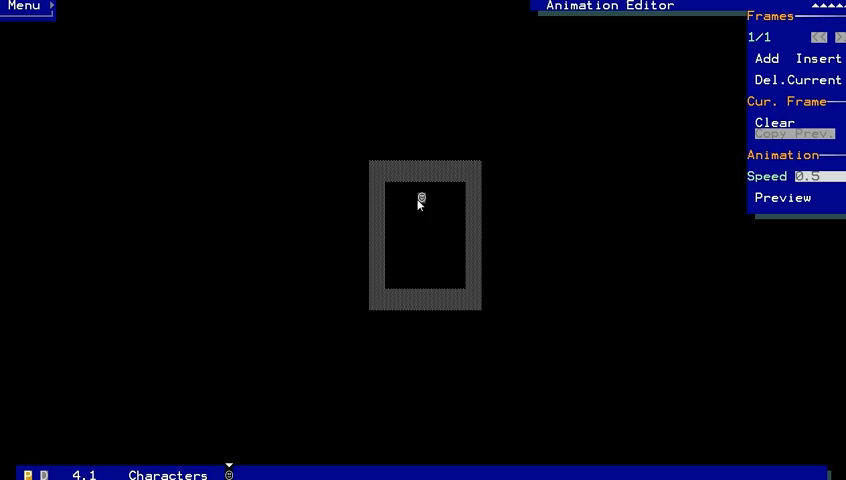
left_click_drag(424, 195, 437, 271)
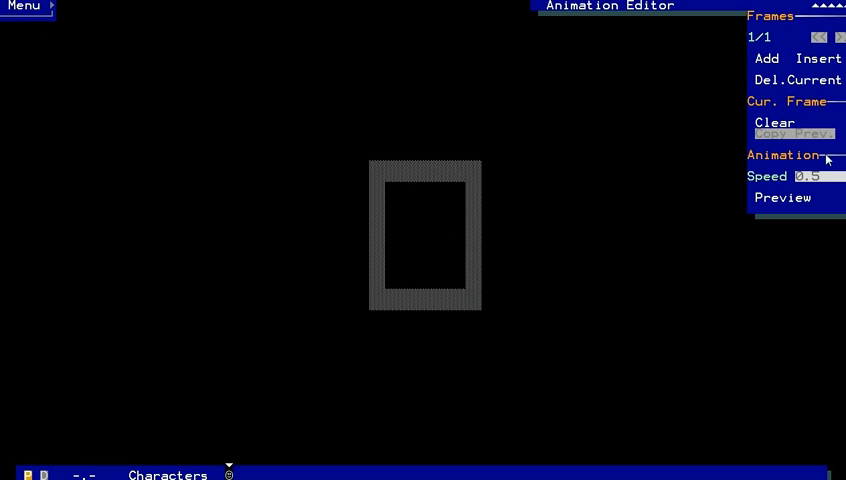
left_click(389, 208)
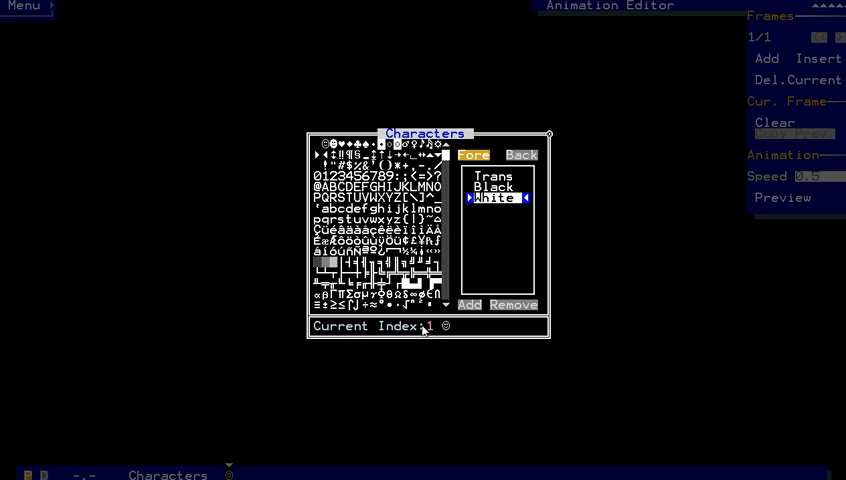
Step: Pick the star glyph (character 42) and add the known colour Gold to the palette
left_click(392, 164)
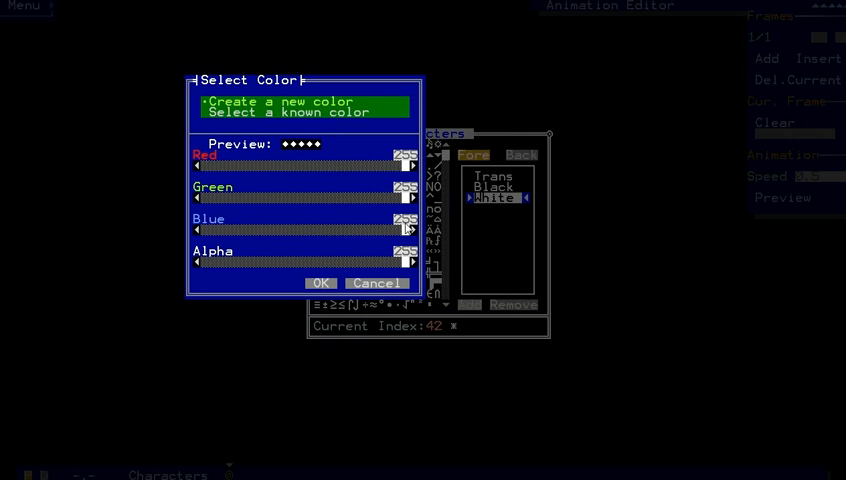
left_click_drag(408, 229, 265, 229)
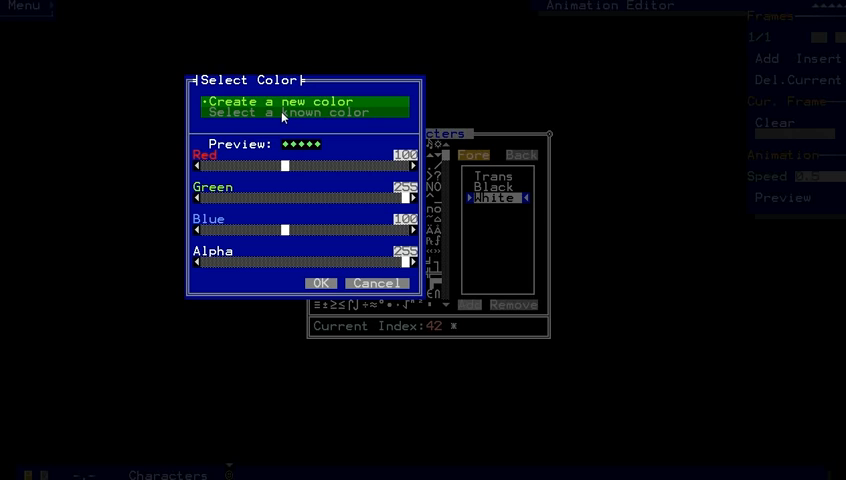
left_click(307, 112)
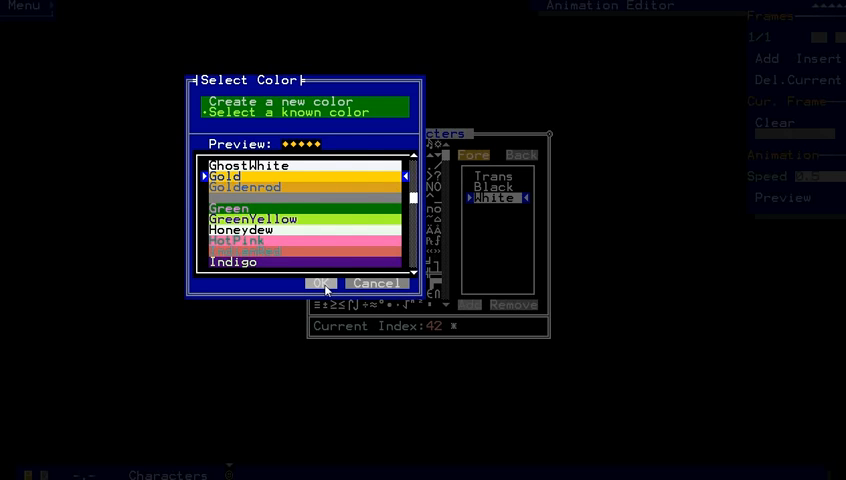
left_click(320, 283)
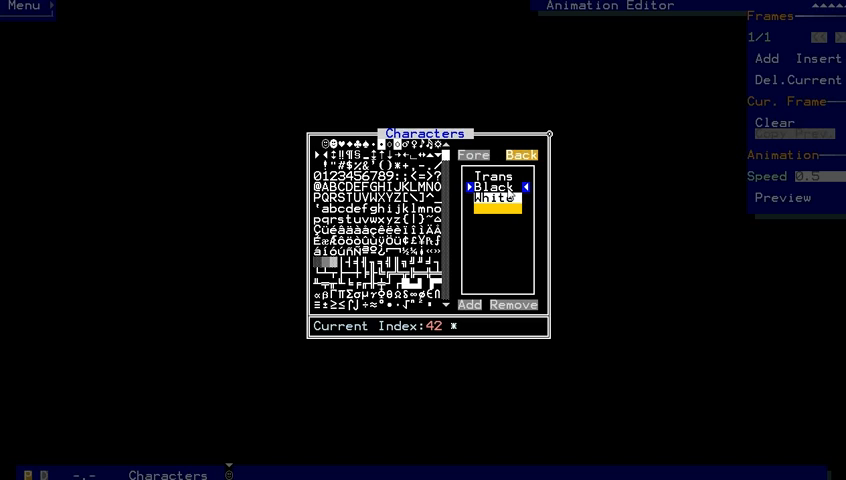
Step: Set the brush to Gold foreground on Black background and close the Characters window
left_click(521, 197)
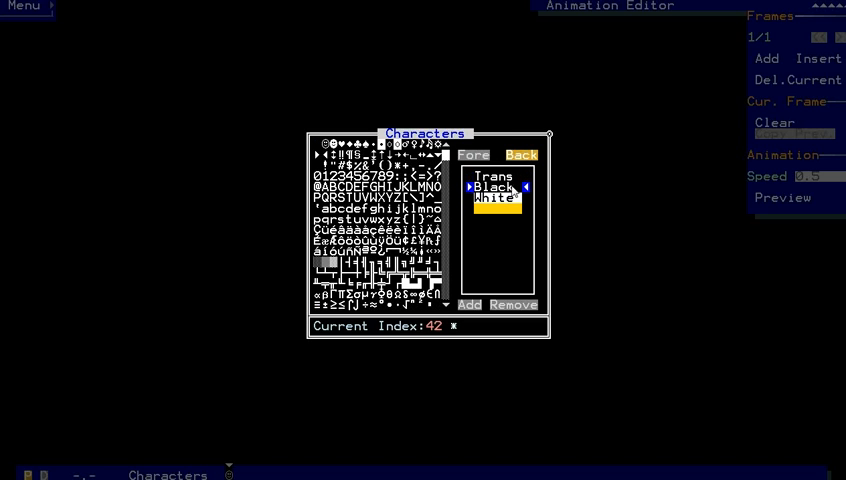
left_click(472, 154)
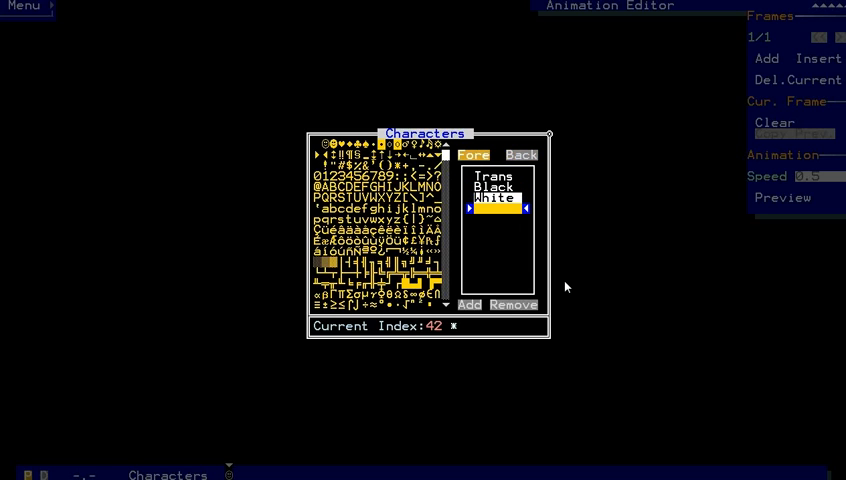
mouse_move(551, 135)
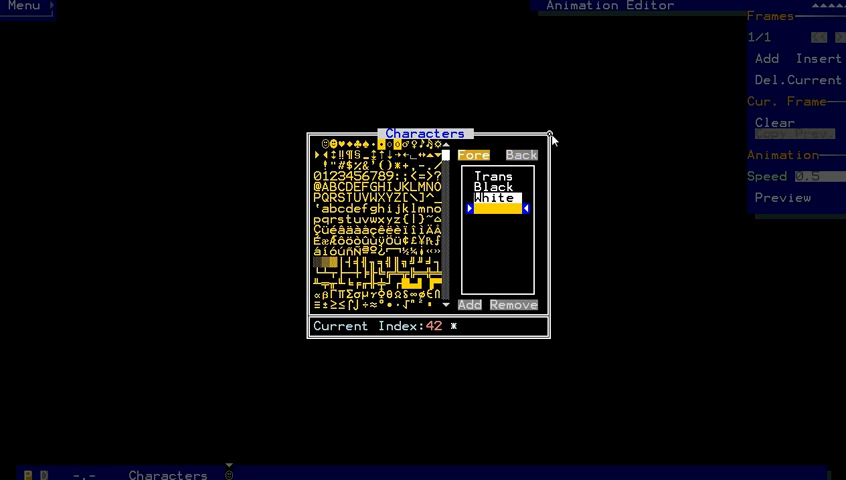
left_click(551, 134)
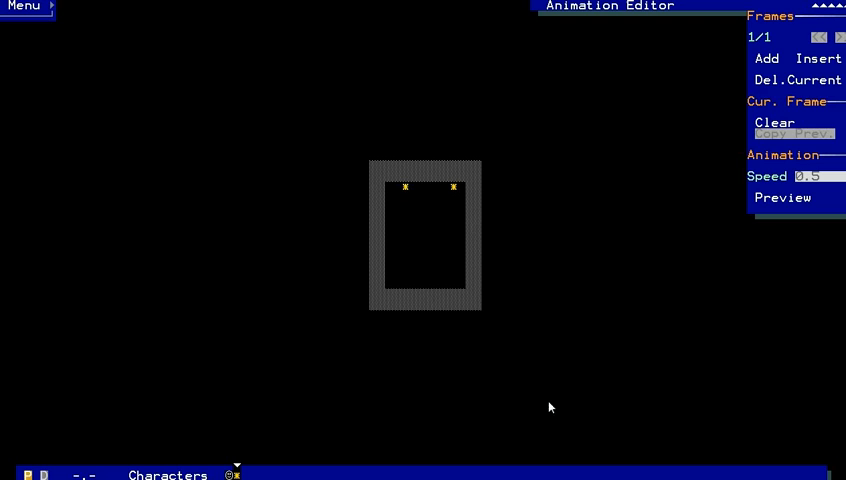
Step: Add frames, copy the previous frame into frame 2, and erase the left star's old position
left_click(766, 58)
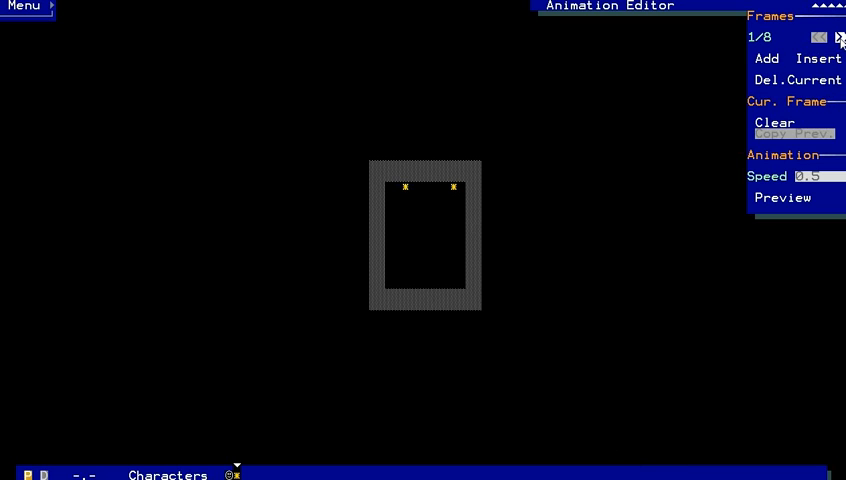
left_click(840, 37)
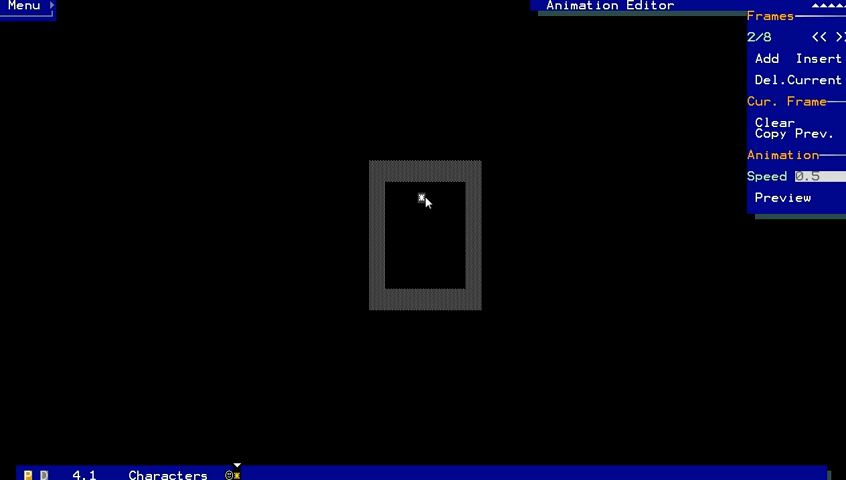
left_click(775, 122)
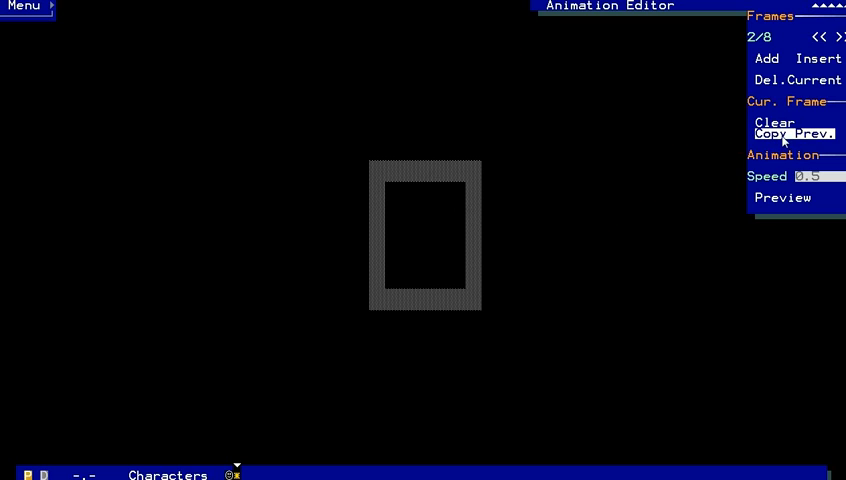
left_click(793, 133)
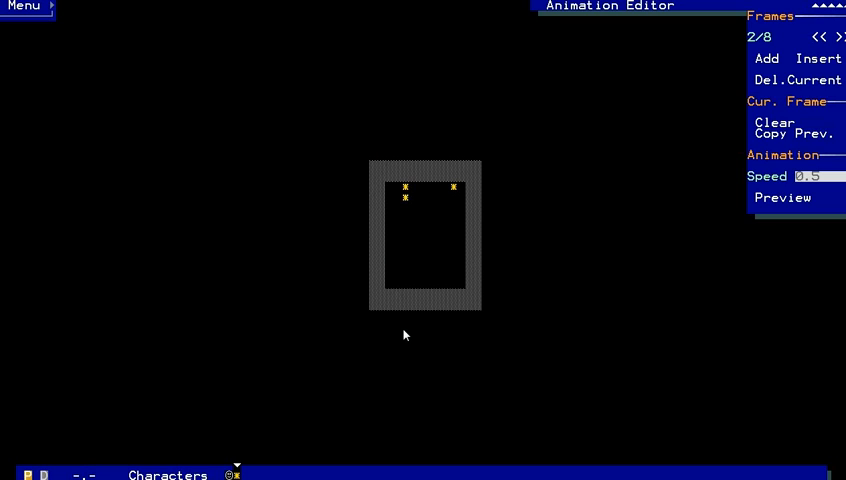
left_click(428, 186)
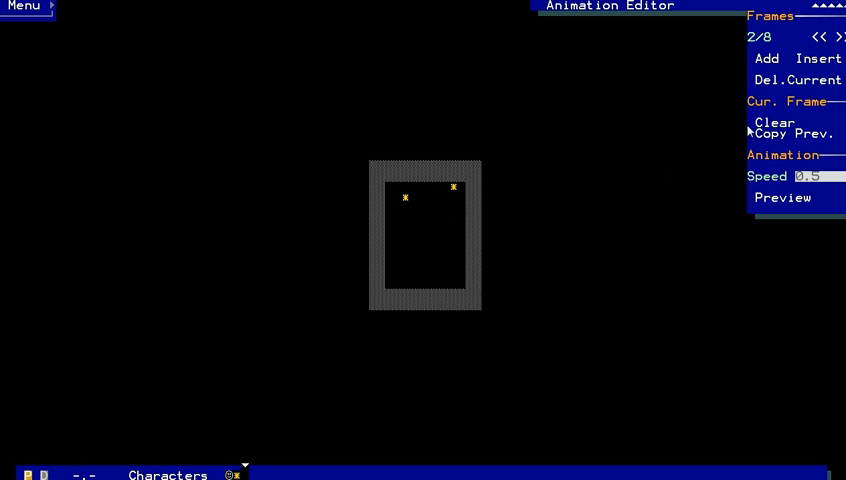
mouse_move(840, 37)
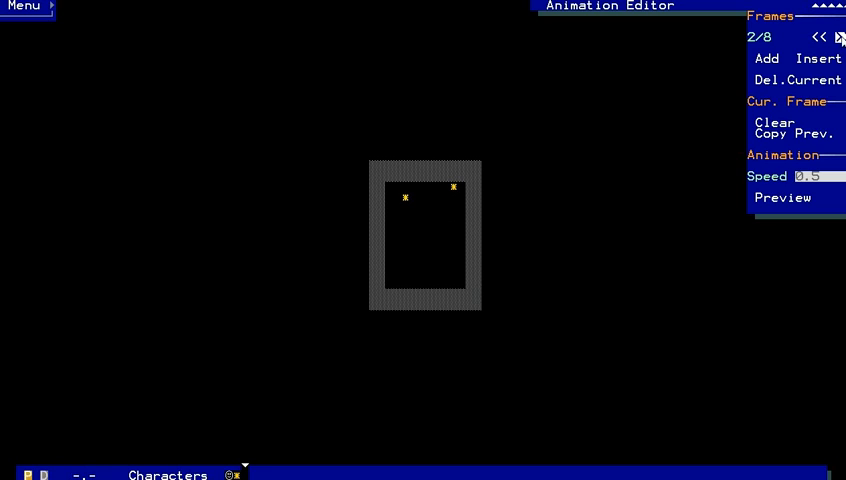
Step: Copy the previous frame into frame 4 and move the right star down
left_click(840, 37)
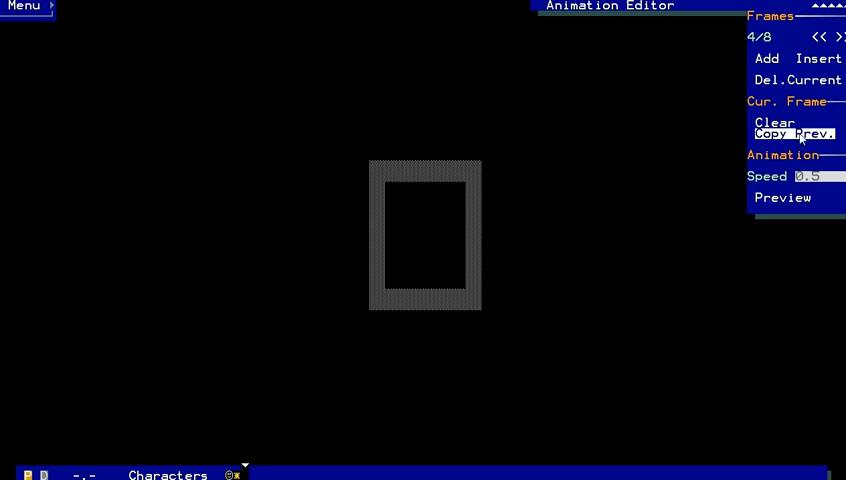
left_click(793, 133)
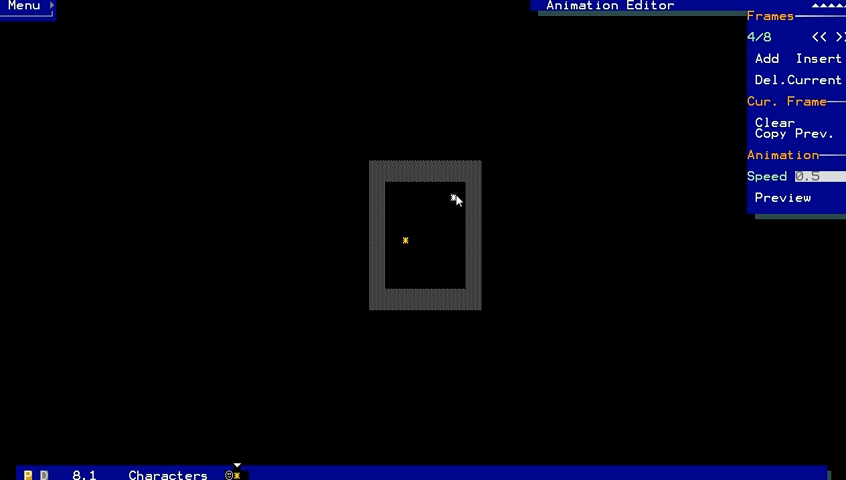
left_click(452, 208)
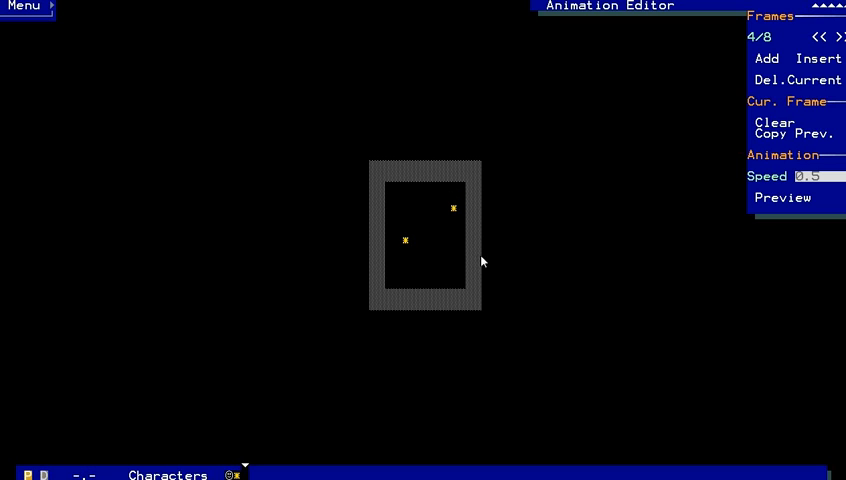
left_click(839, 36)
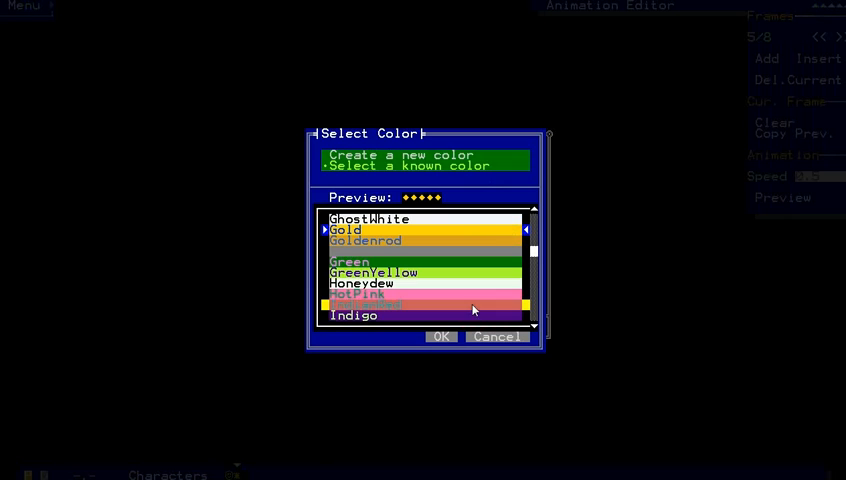
Step: Add a custom yellow shade to the palette and close the Characters window
left_click(407, 155)
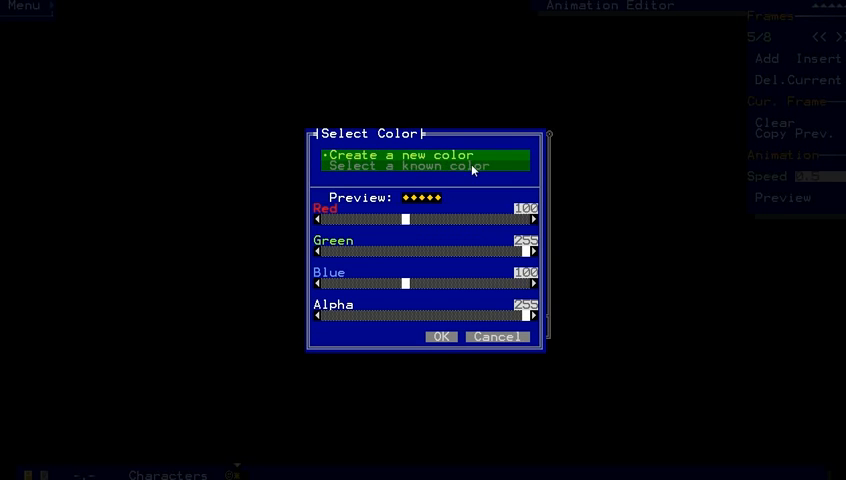
left_click(420, 166)
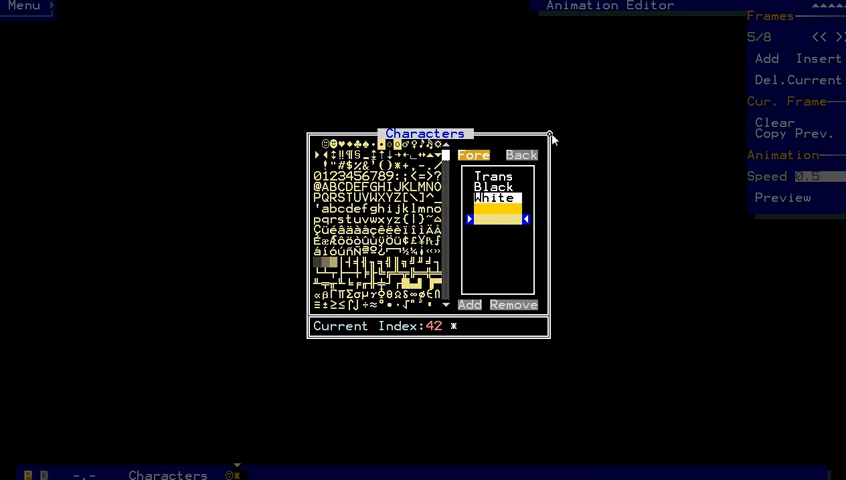
left_click(550, 135)
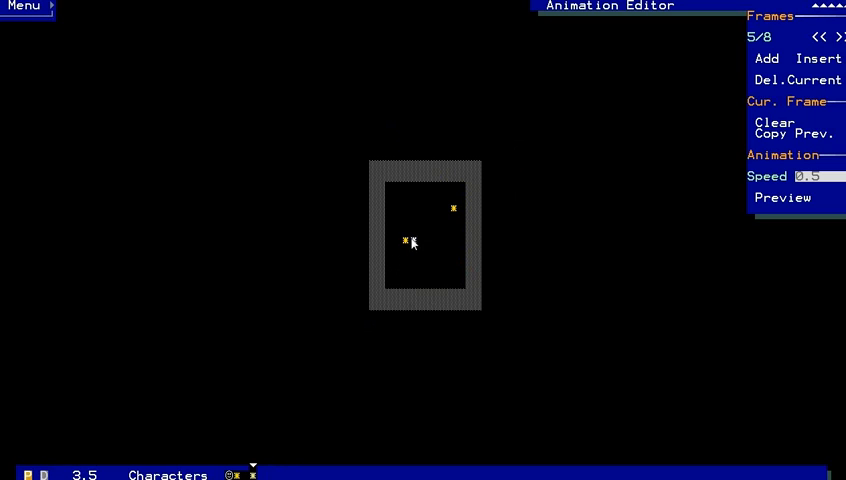
Step: Compare neighbouring frames, then move the right star down a row in frame 5
left_click(815, 37)
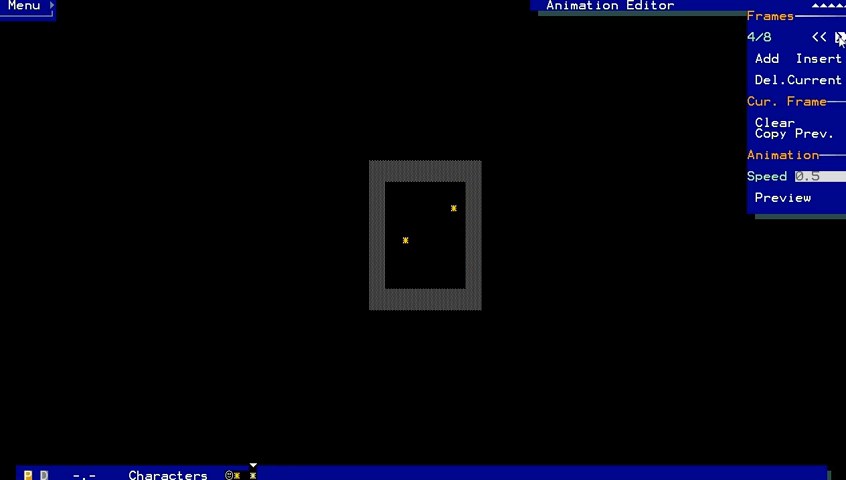
left_click(838, 37)
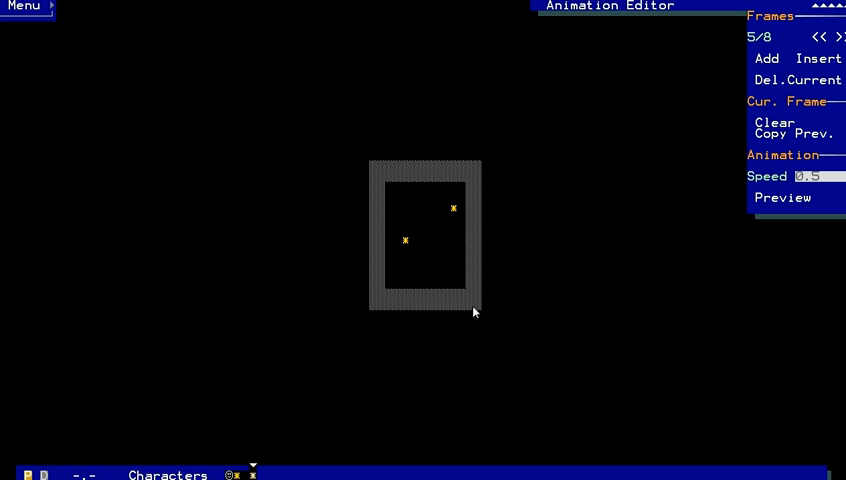
mouse_move(836, 66)
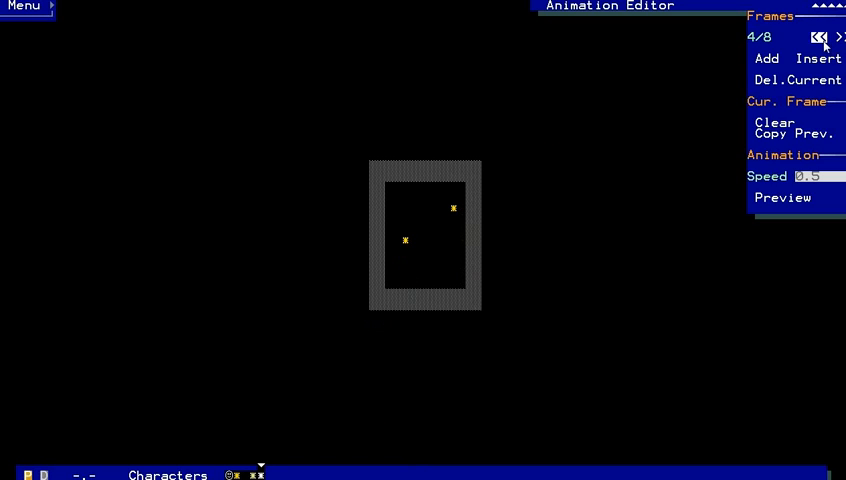
left_click(838, 37)
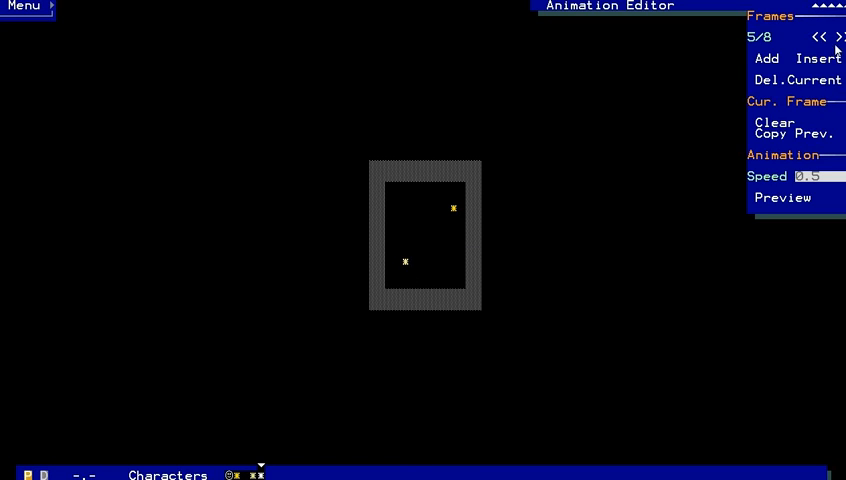
left_click(838, 37)
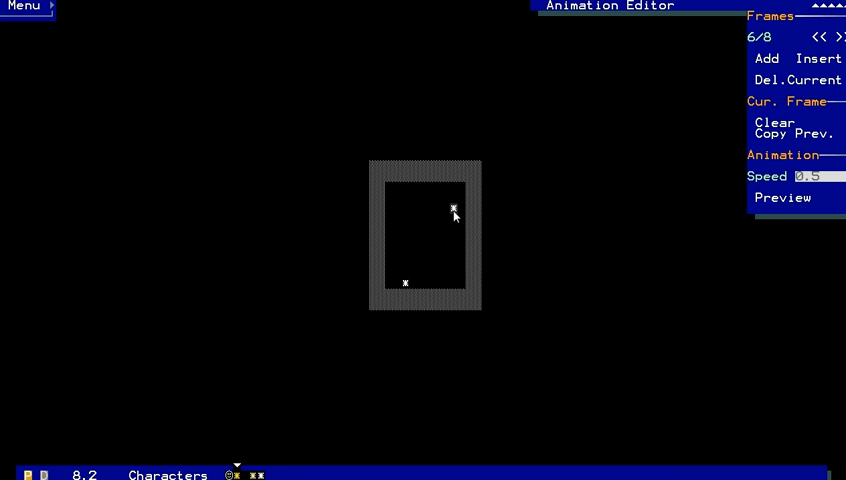
left_click(453, 218)
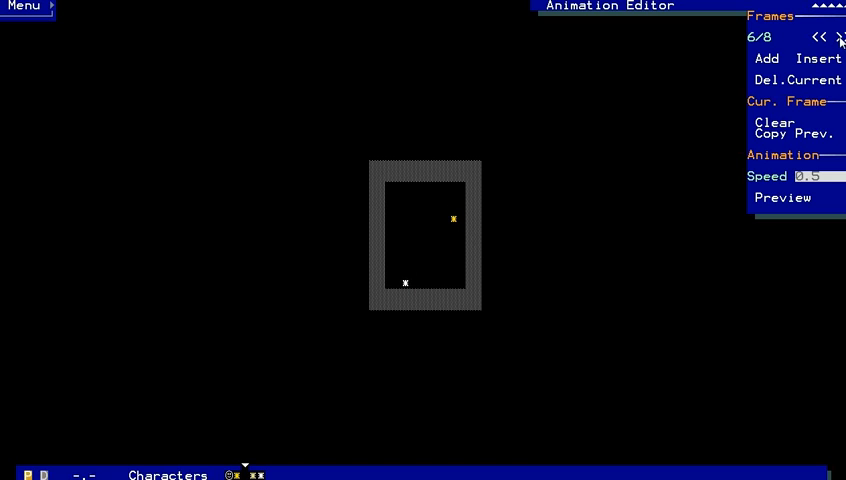
left_click(839, 37)
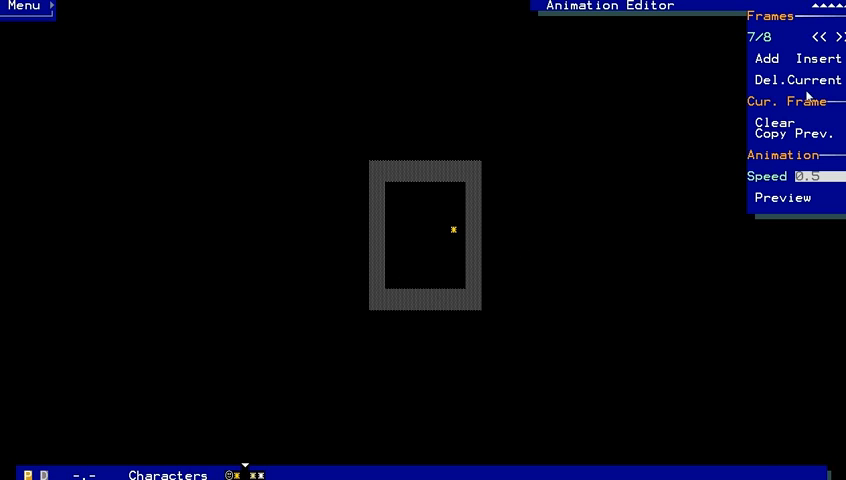
left_click(815, 37)
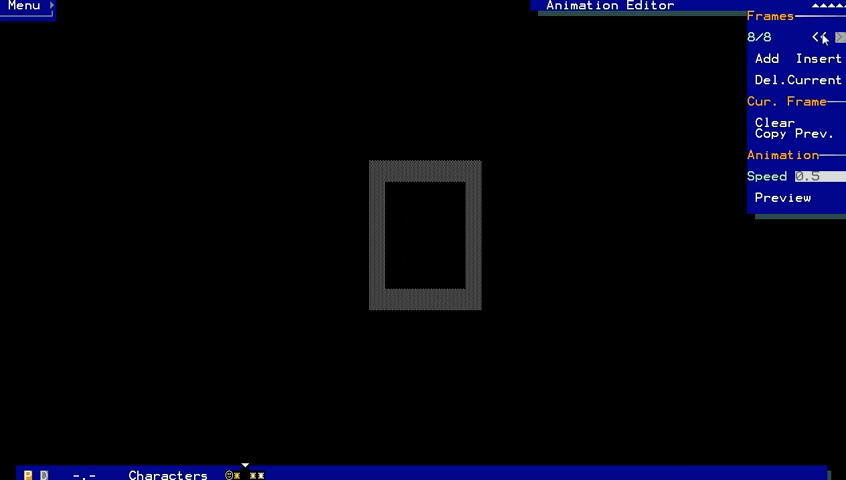
left_click(838, 37)
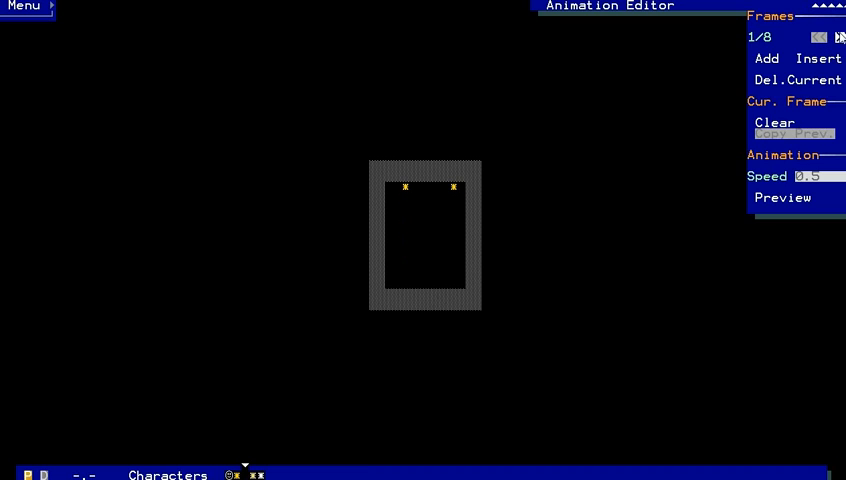
left_click(838, 37)
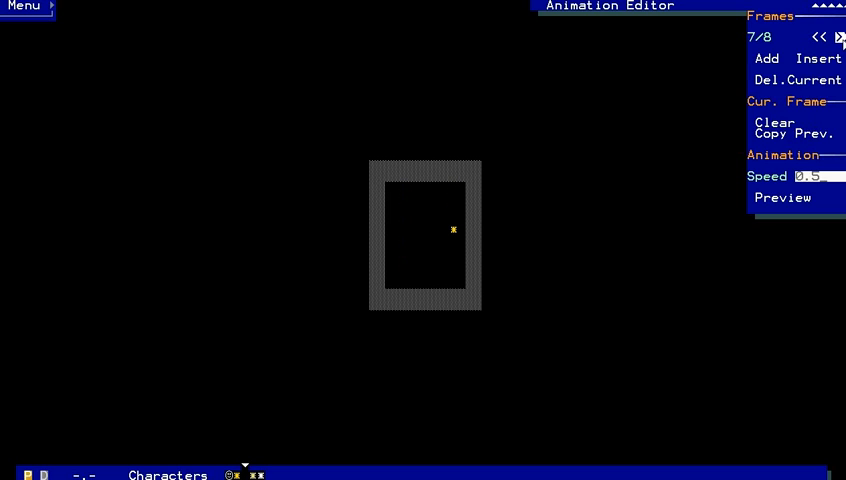
Step: Delete the empty eighth frame and preview the seven-frame animation at speed 1
left_click(814, 58)
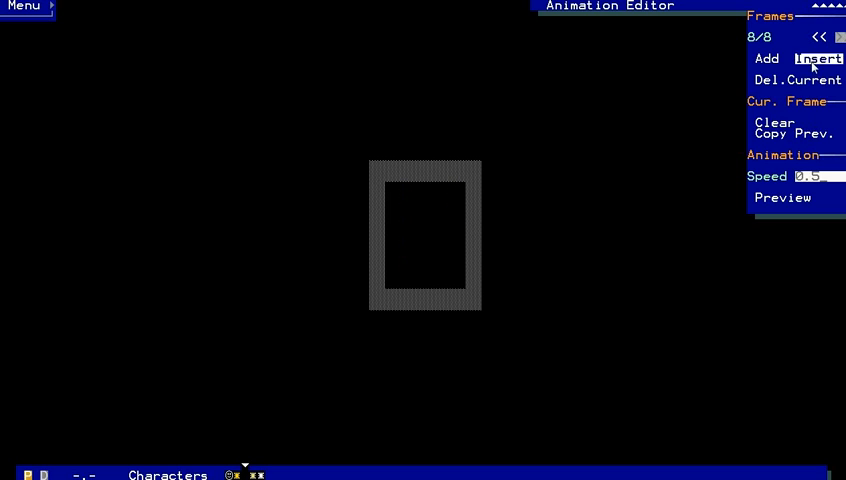
left_click(789, 80)
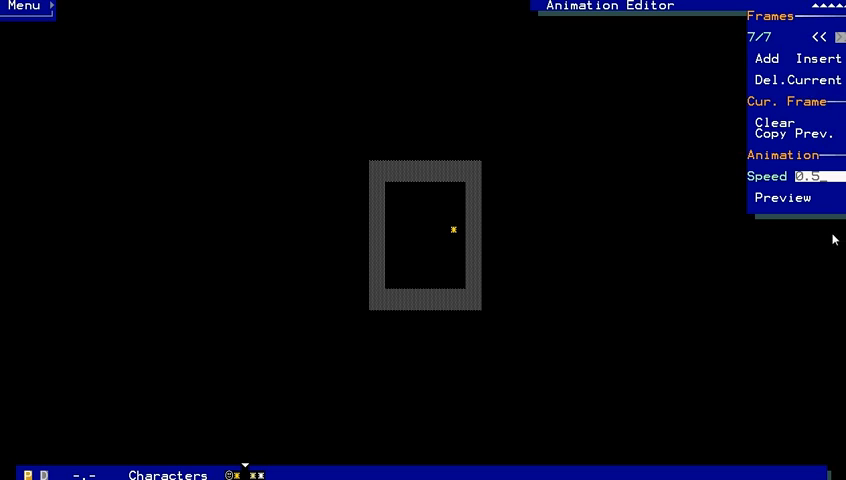
mouse_move(832, 180)
type("1")
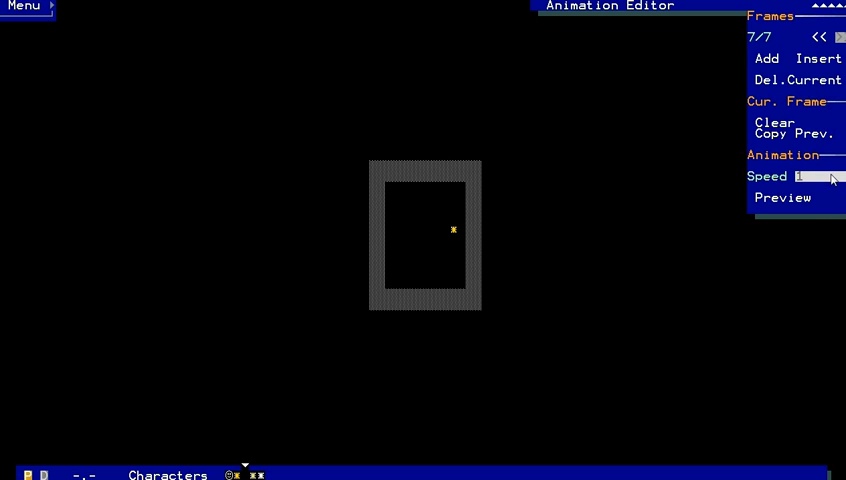
mouse_move(496, 197)
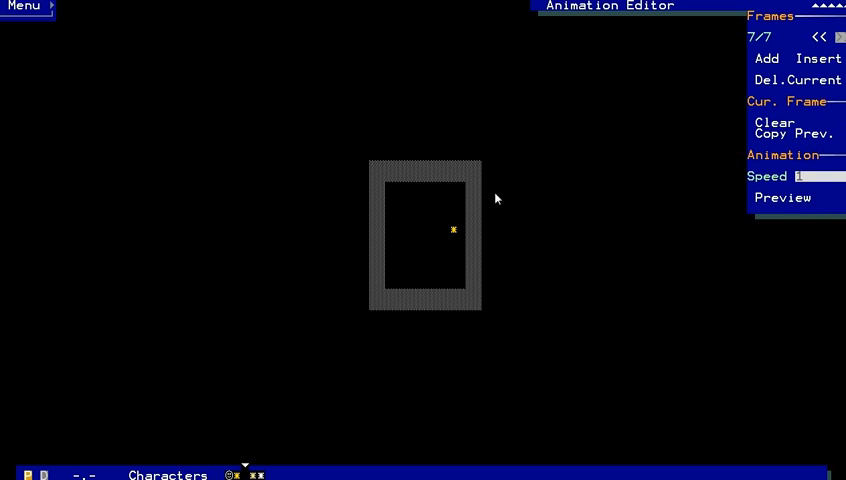
left_click(783, 197)
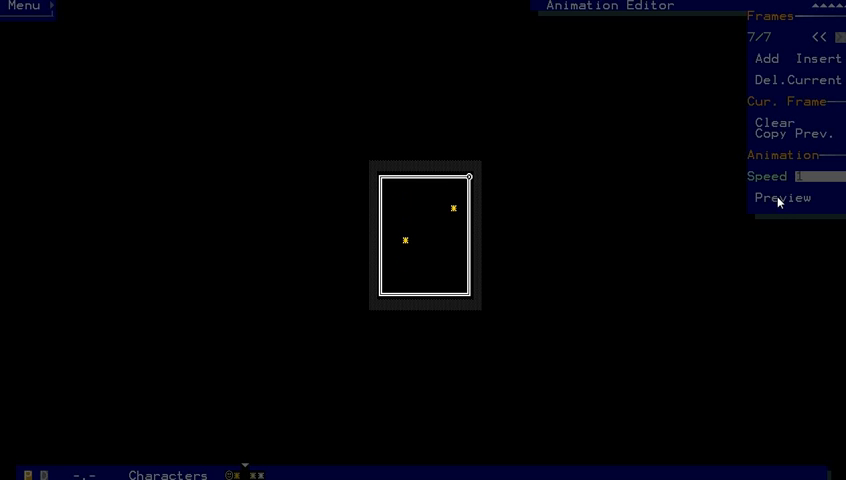
mouse_move(549, 264)
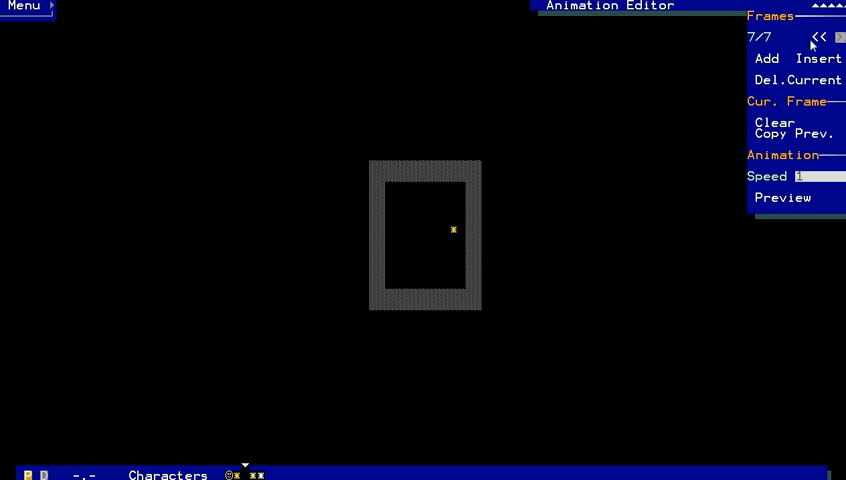
Step: Paint a third star in frame 5, then step back to frame 2
left_click(793, 38)
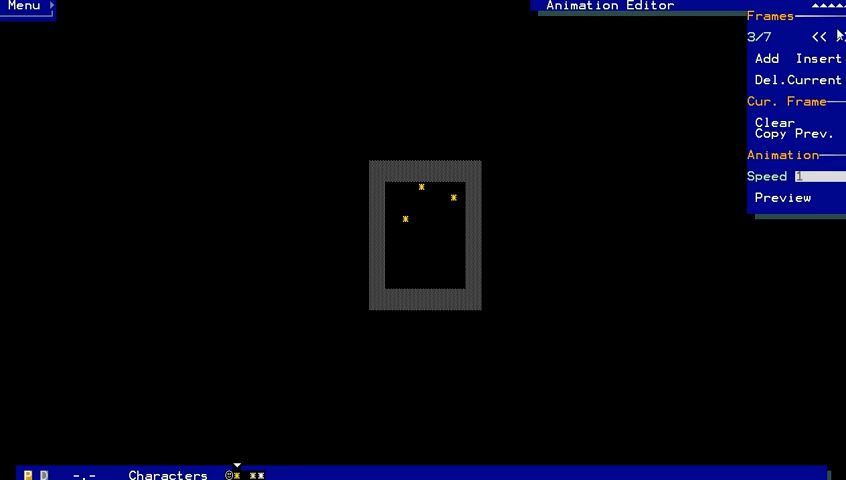
left_click(838, 37)
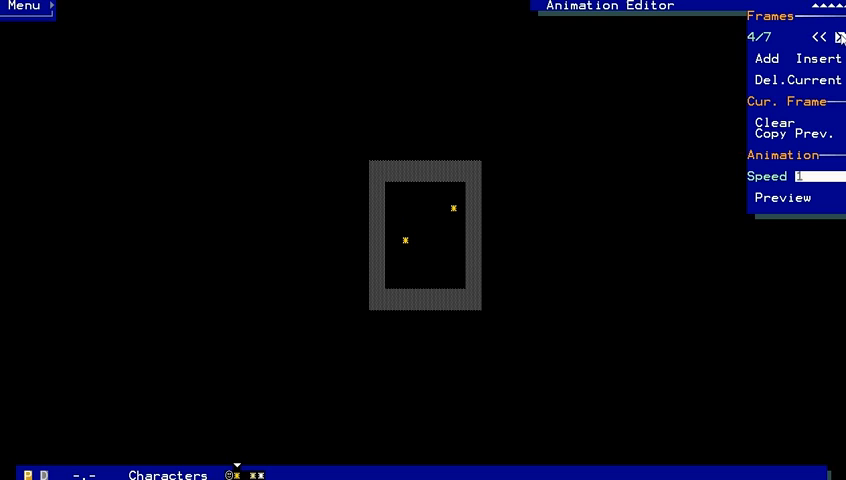
mouse_move(729, 154)
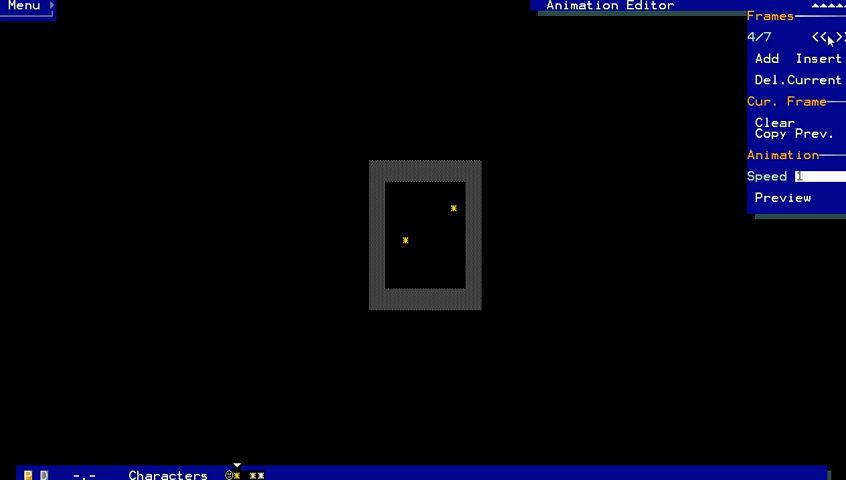
mouse_move(535, 187)
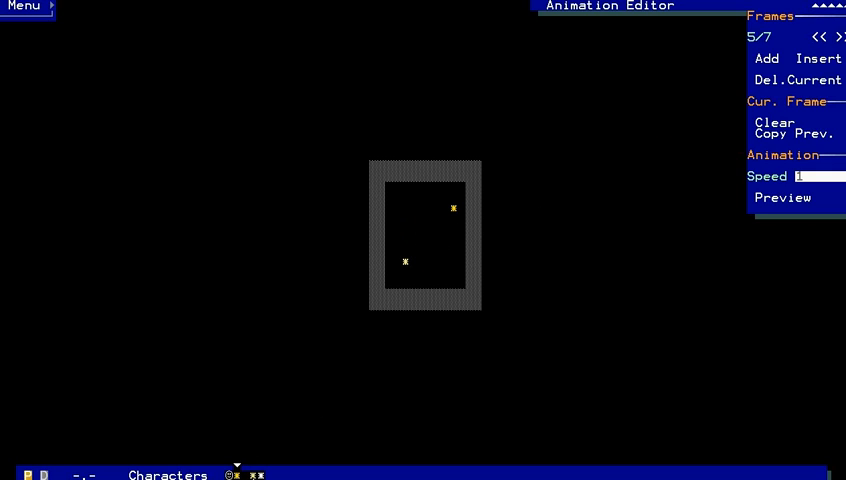
left_click(420, 250)
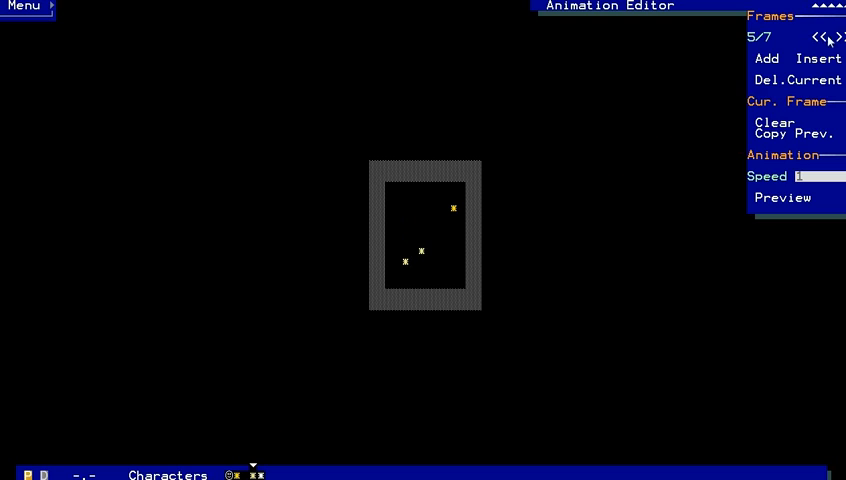
left_click(838, 37)
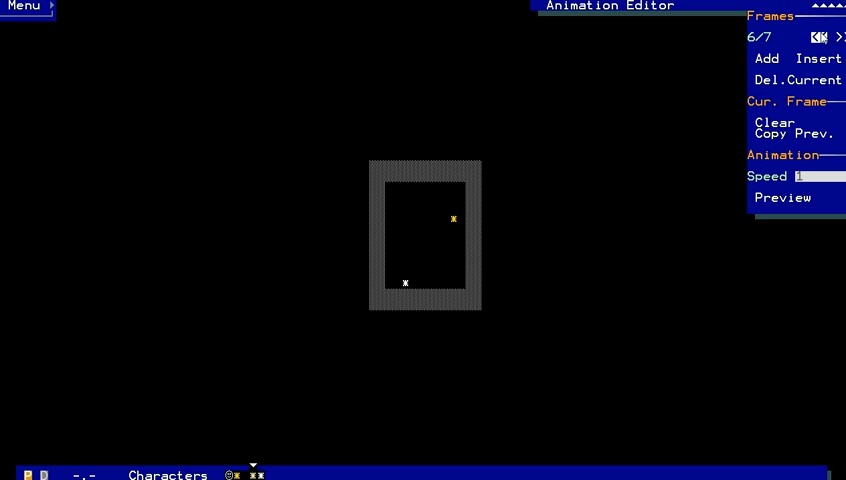
left_click(813, 37)
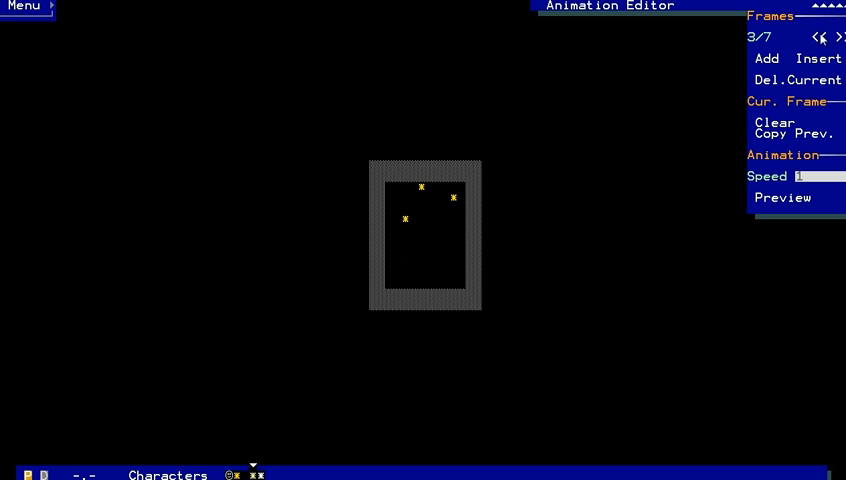
left_click(825, 37)
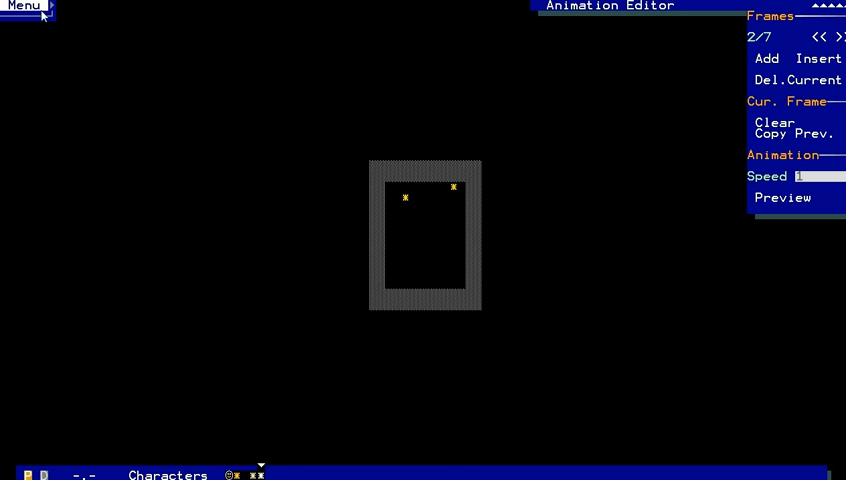
Step: Load the 3x3_shield.sxa sample animation and preview it
left_click(24, 6)
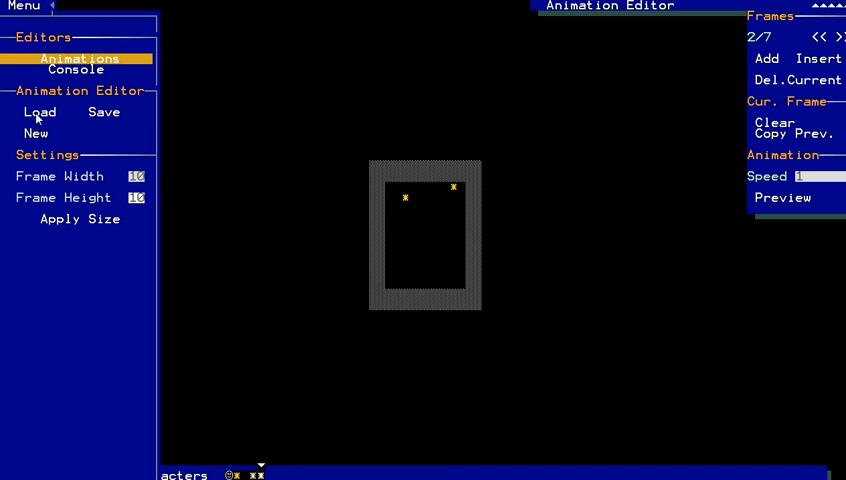
left_click(40, 111)
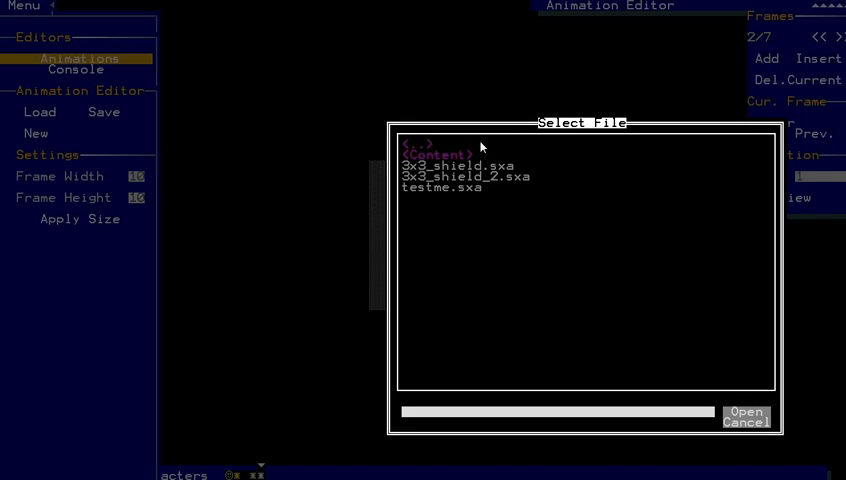
left_click(448, 165)
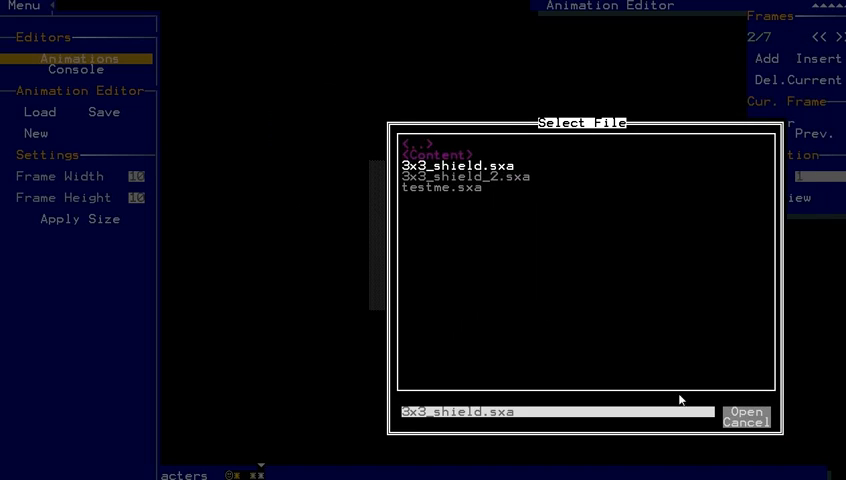
left_click(746, 411)
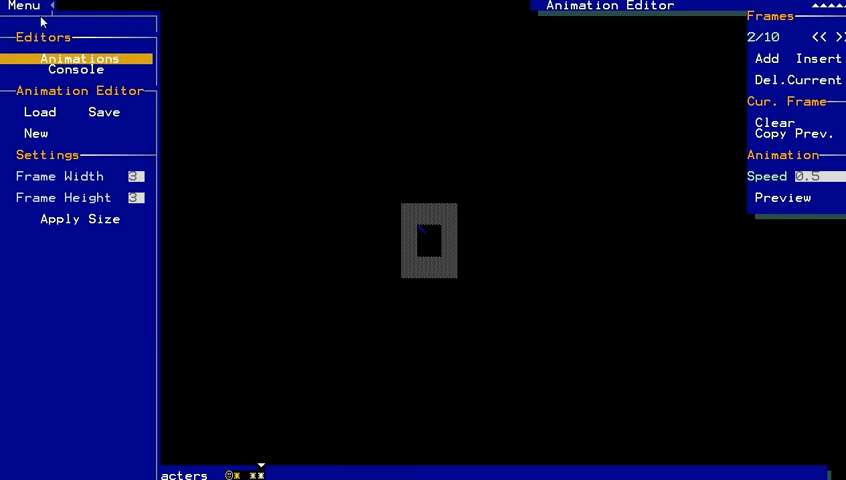
left_click(23, 6)
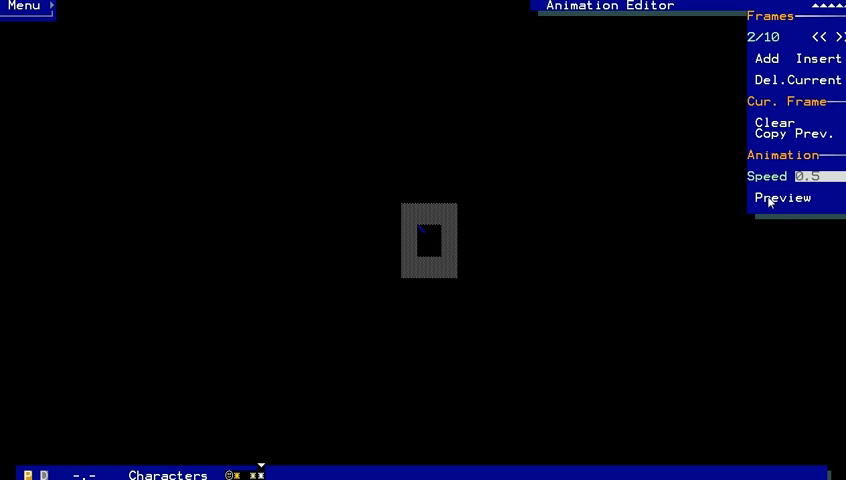
left_click(784, 197)
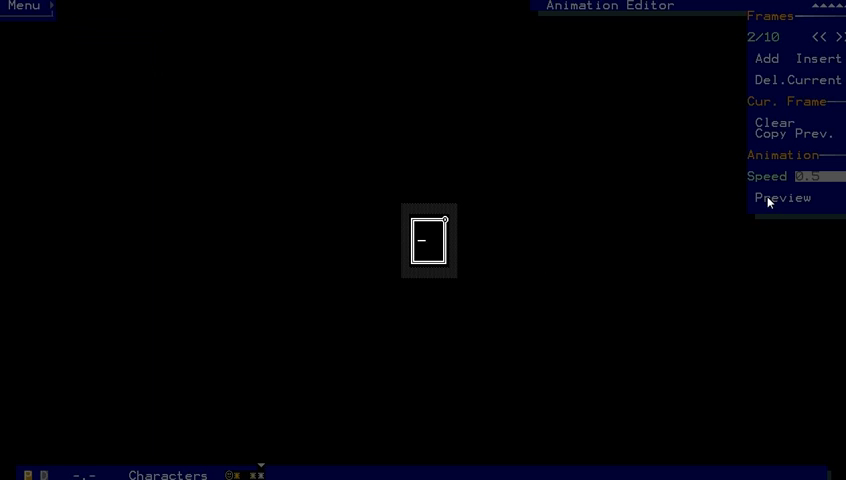
left_click(782, 197)
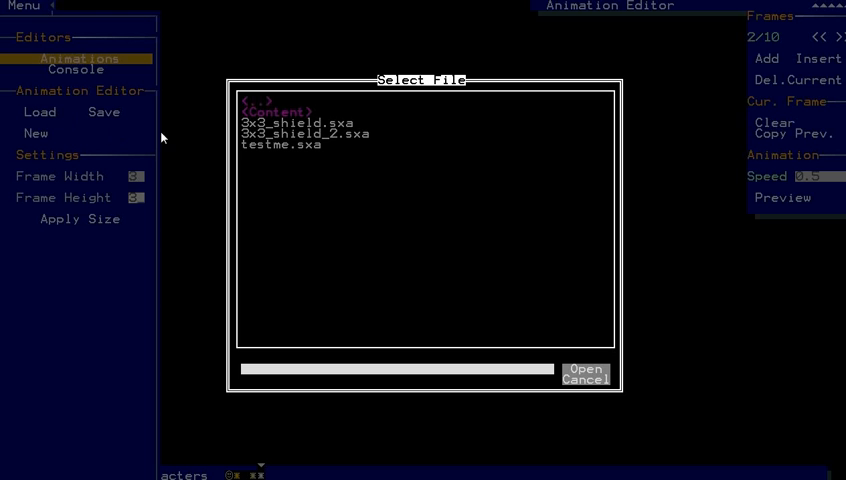
Step: Open 3x3_shield_2.sxa, preview it, and close the Menu panel
left_click(585, 370)
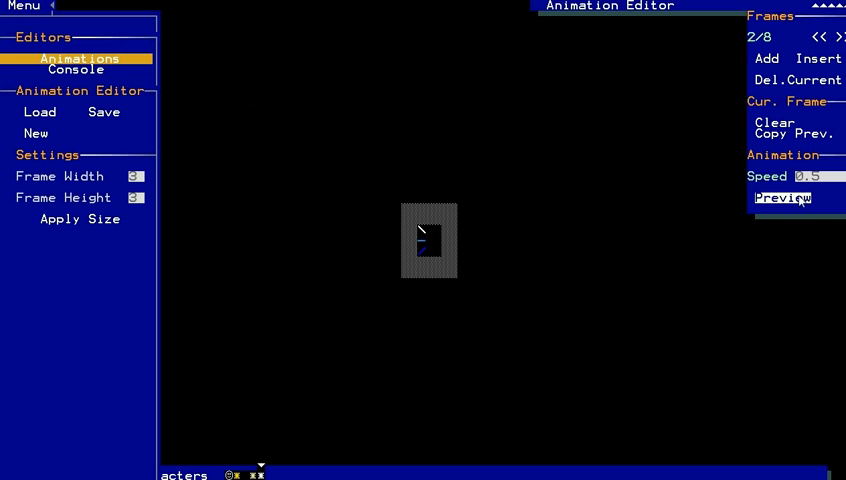
left_click(784, 197)
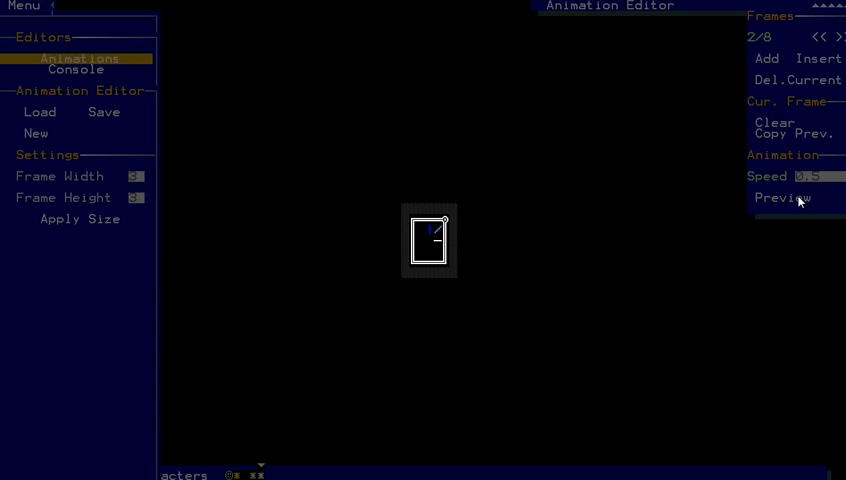
left_click(783, 197)
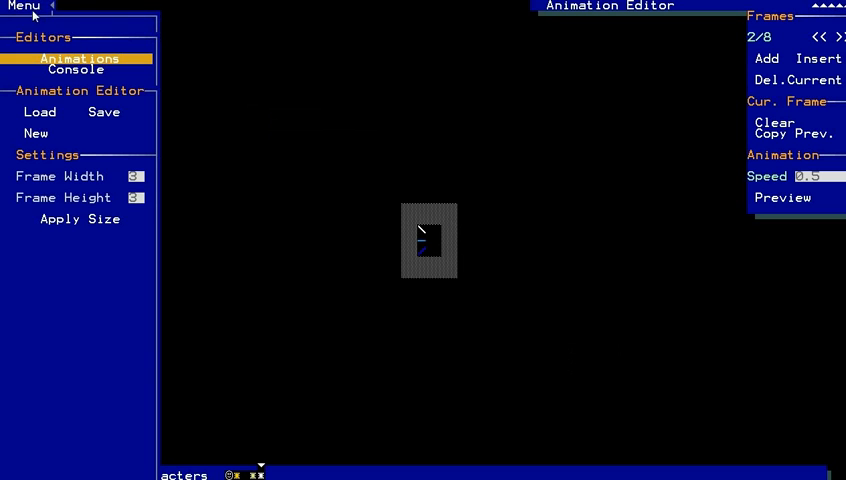
left_click(24, 7)
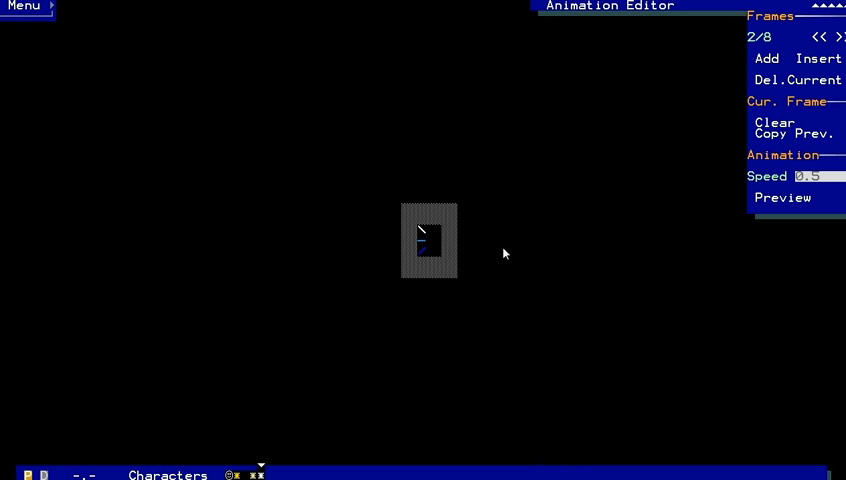
mouse_move(576, 230)
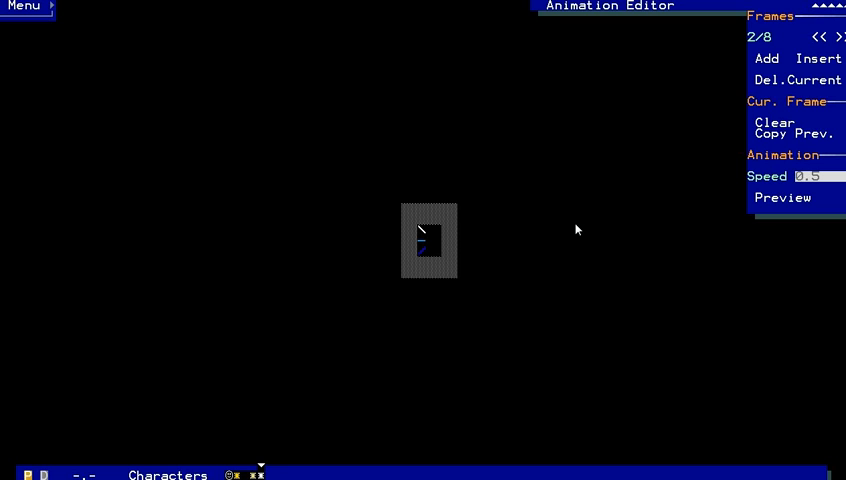
left_click(428, 240)
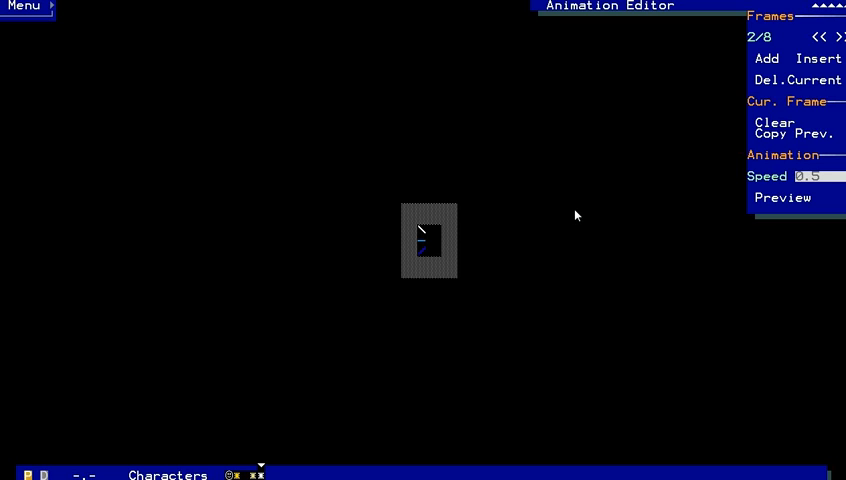
mouse_move(583, 212)
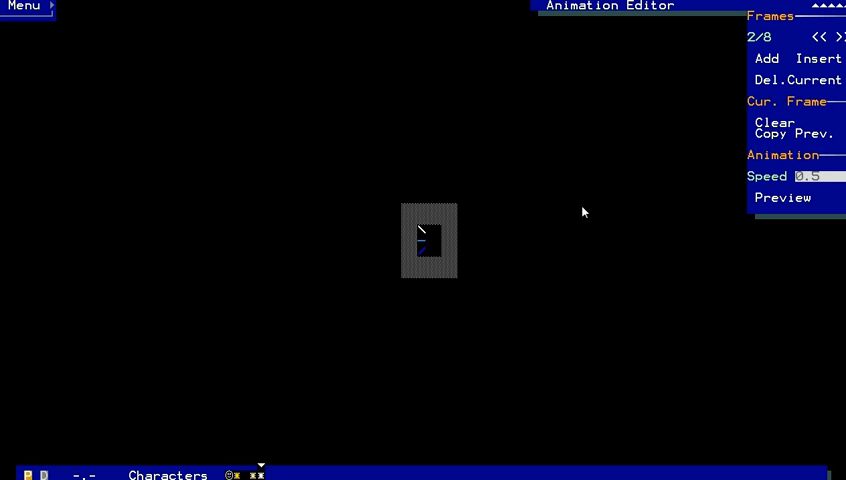